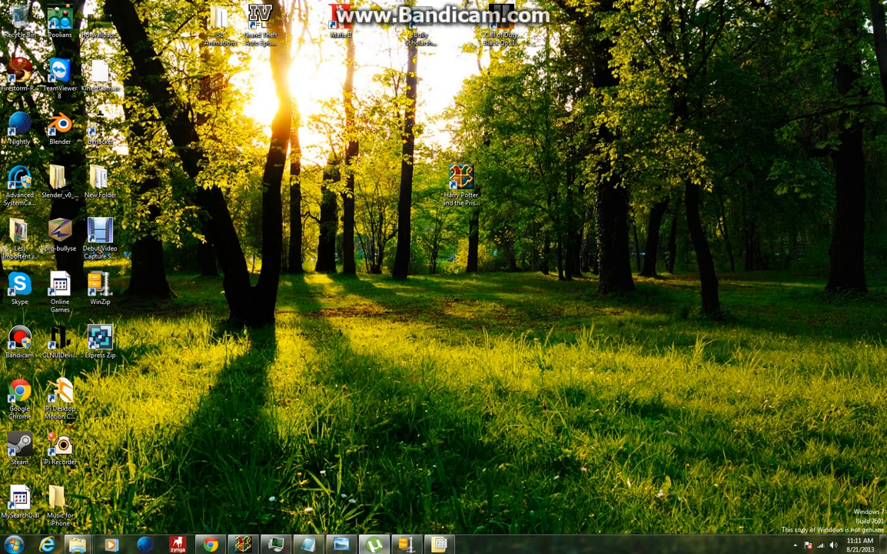
# - Open the desktop Notepad note holding the serial key and WinZip download link
pyautogui.moveTo(460, 188); pyautogui.dragTo(300, 81)
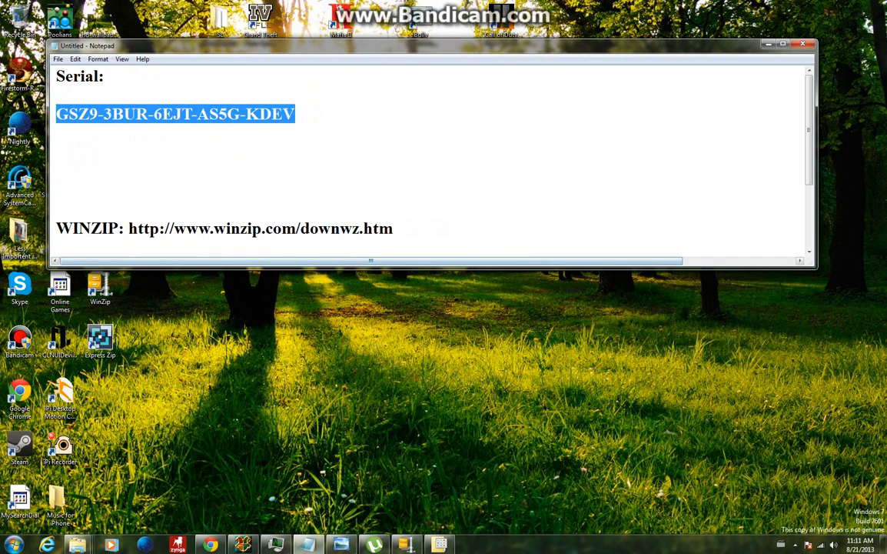
# - Add a 'Power ISO' line below the WinZip link in the note
pyautogui.scroll(-3)
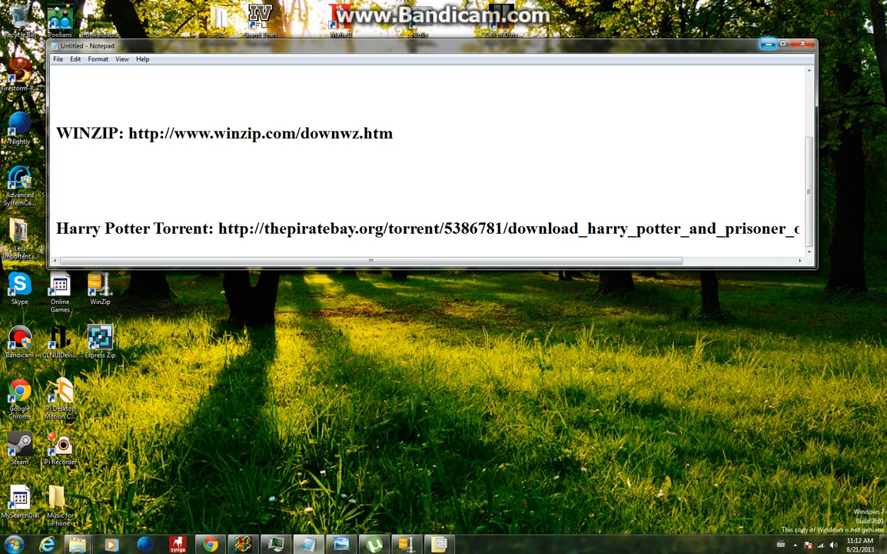
pyautogui.click(57, 209)
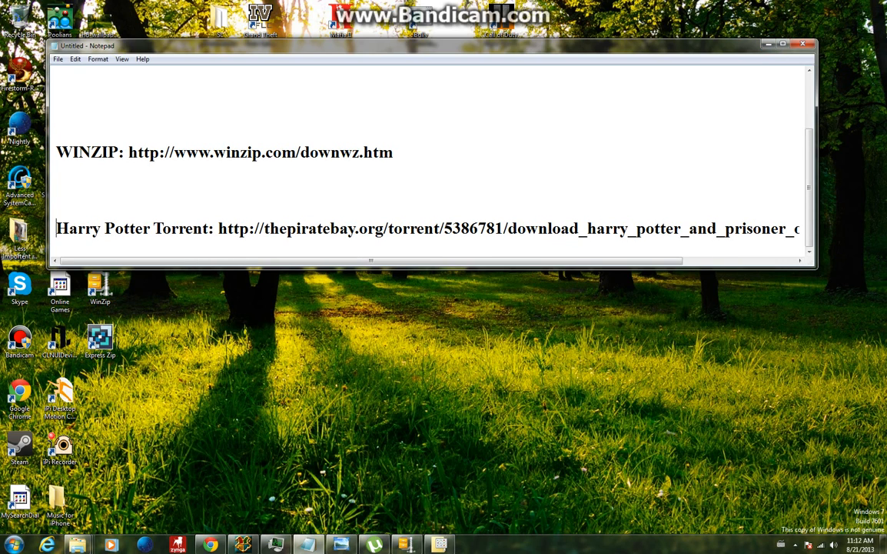
pyautogui.click(58, 190)
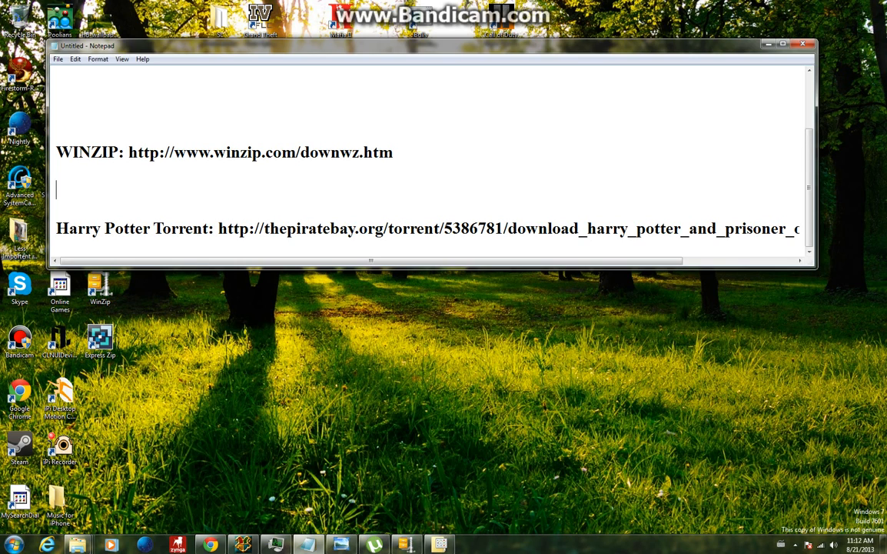
pyautogui.write('Po')
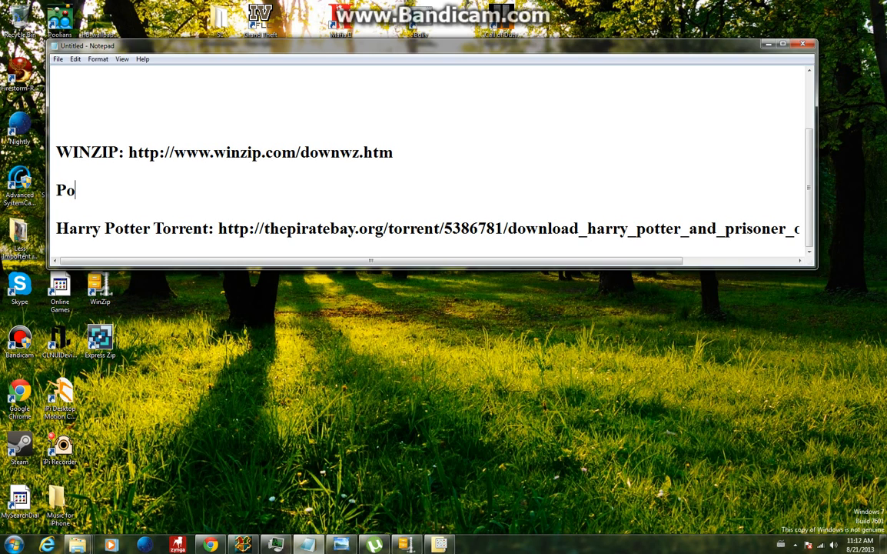
pyautogui.write('wer ISO')
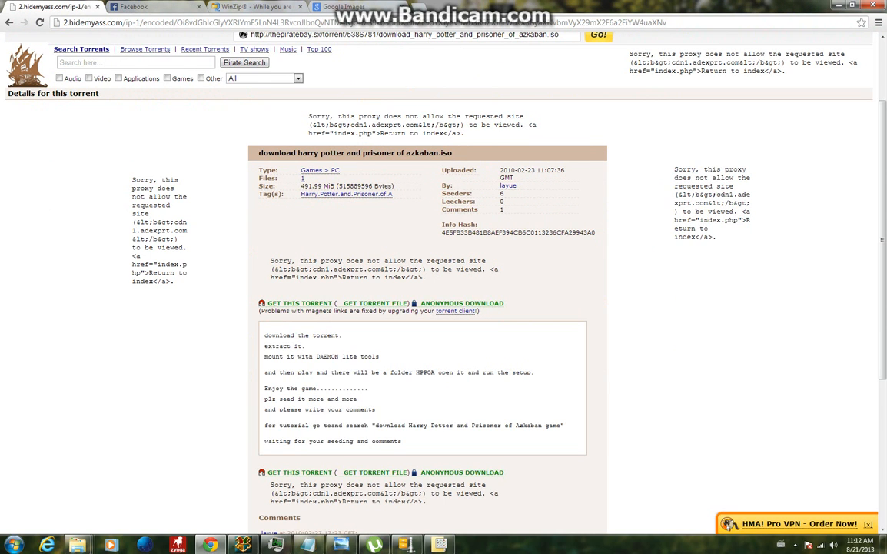
# - Submit the Pirate Bay Harry Potter torrent address through the Hide My Ass! web proxy
pyautogui.write('h')
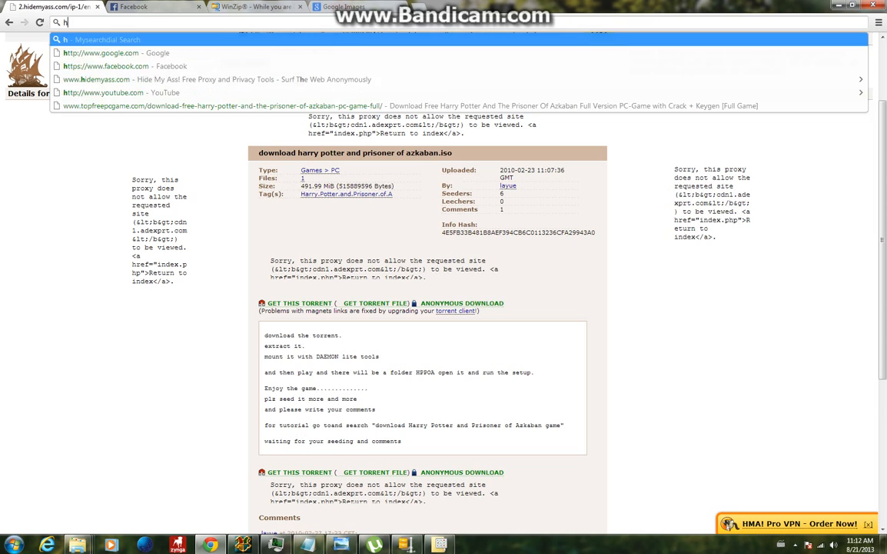
pyautogui.press('Return')
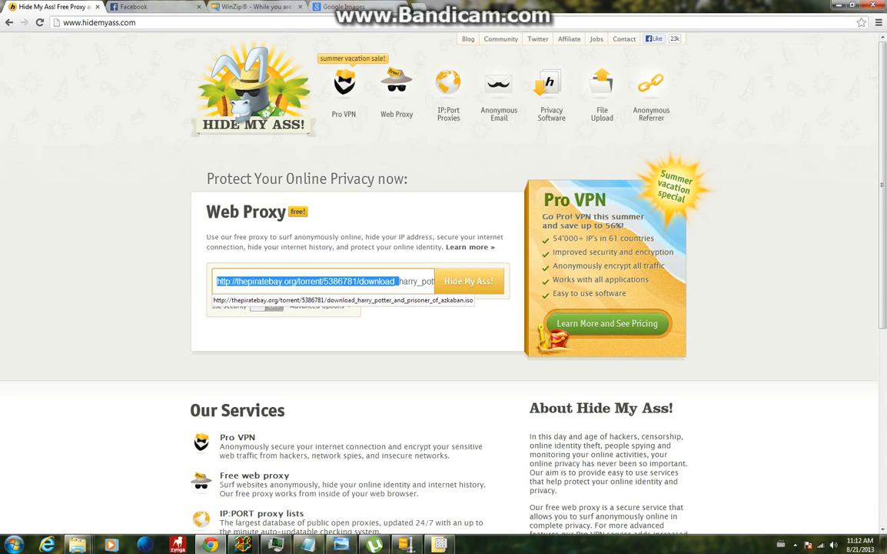
pyautogui.click(469, 281)
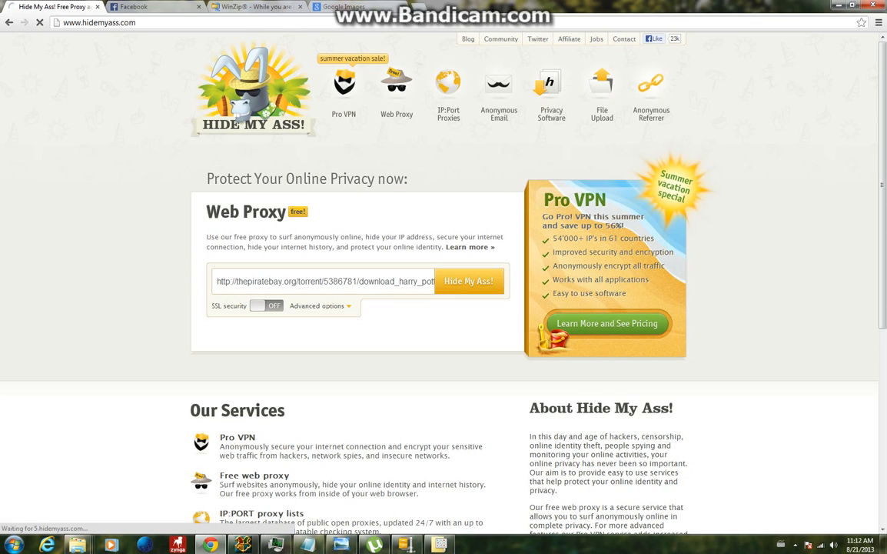
pyautogui.click(469, 281)
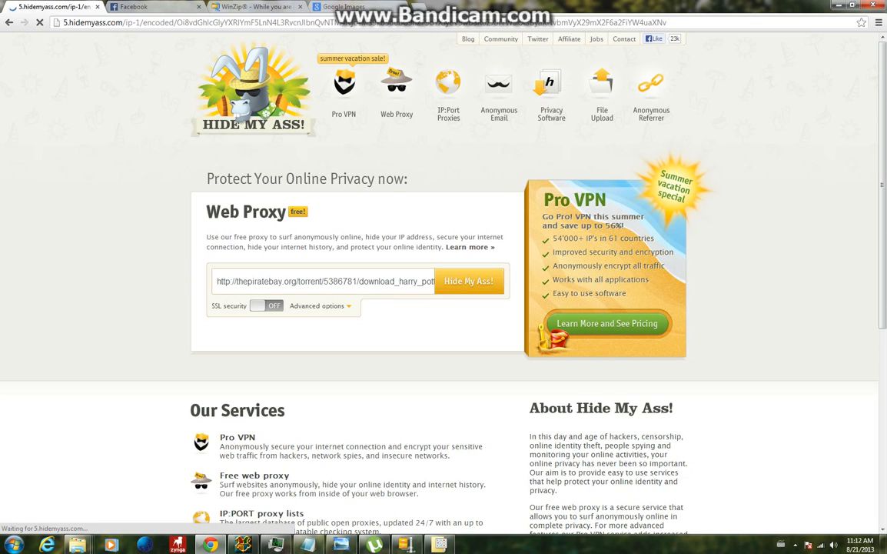
pyautogui.click(469, 280)
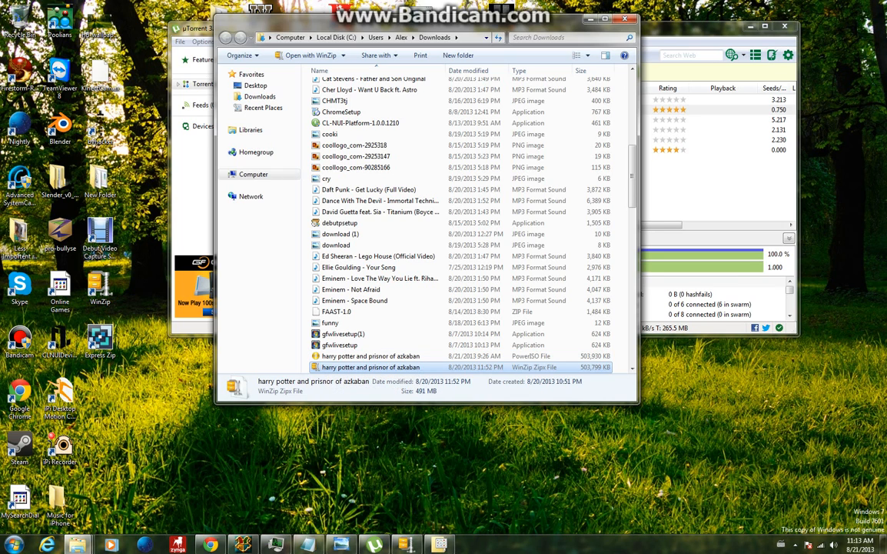
# - Open the Harry Potter .zipx archive in WinZip and browse its ISO contents
pyautogui.doubleClick(371, 367)
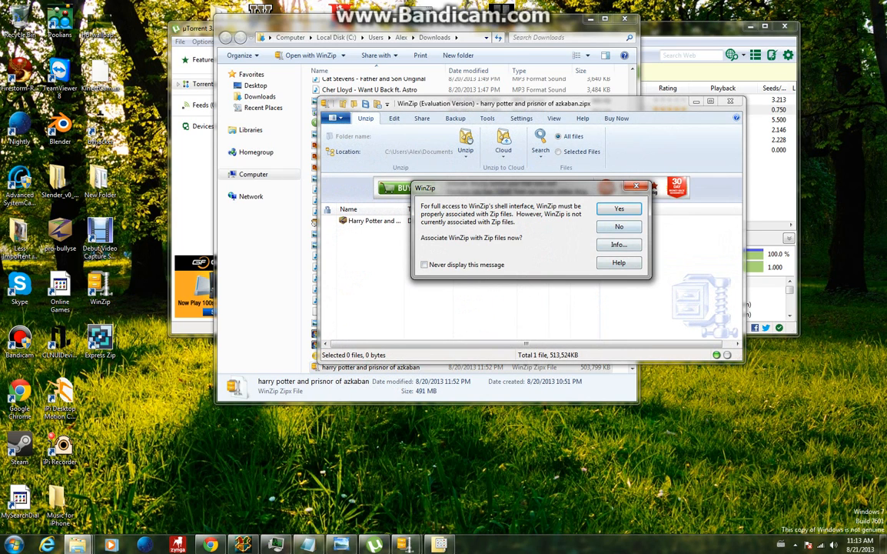
pyautogui.click(619, 226)
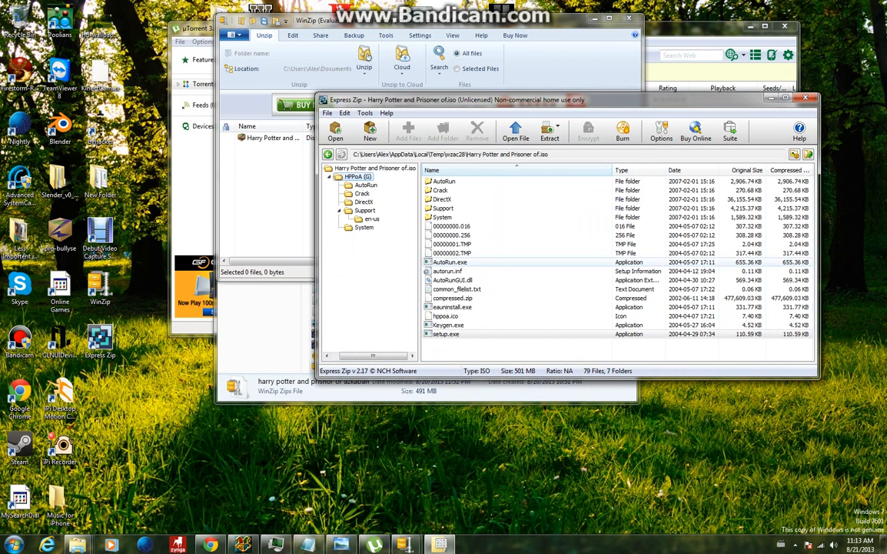
pyautogui.click(329, 177)
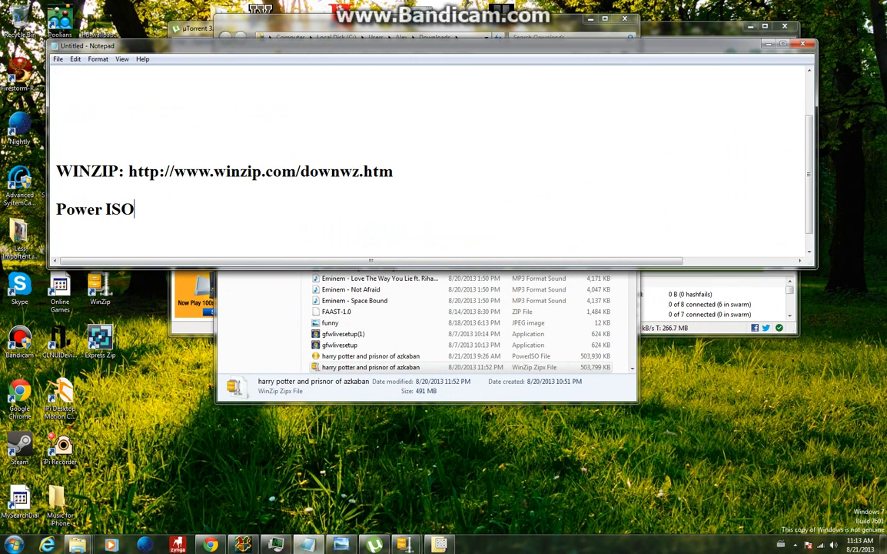
# - Select the serial key line at the top of the Notepad note
pyautogui.scroll(3)
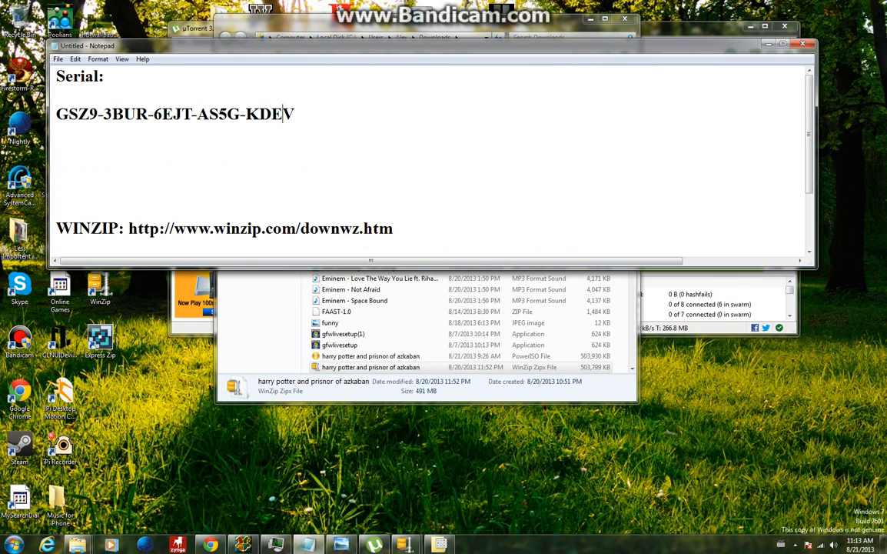
pyautogui.tripleClick(175, 114)
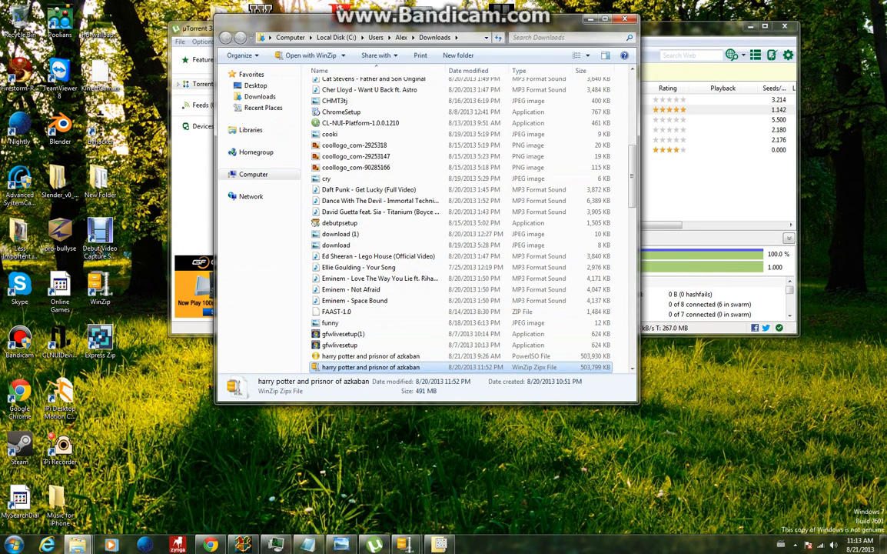
pyautogui.click(371, 356)
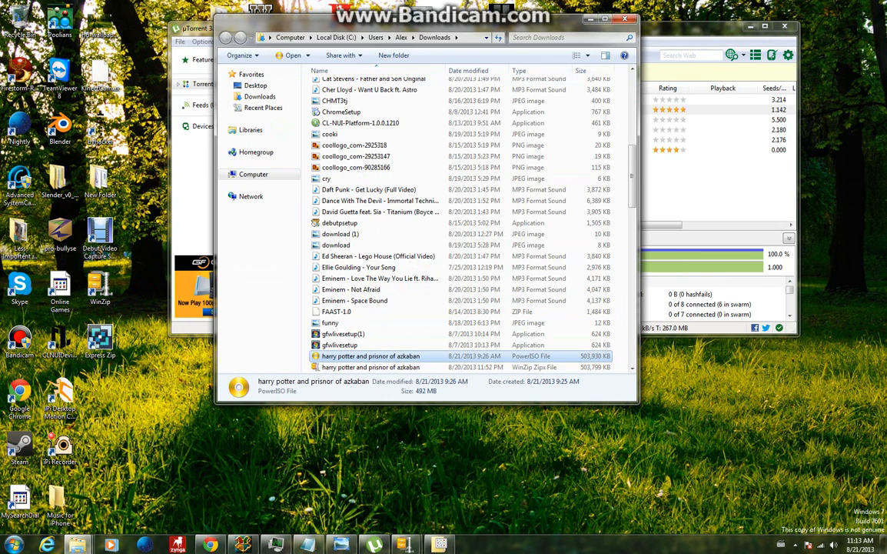
pyautogui.rightClick(371, 355)
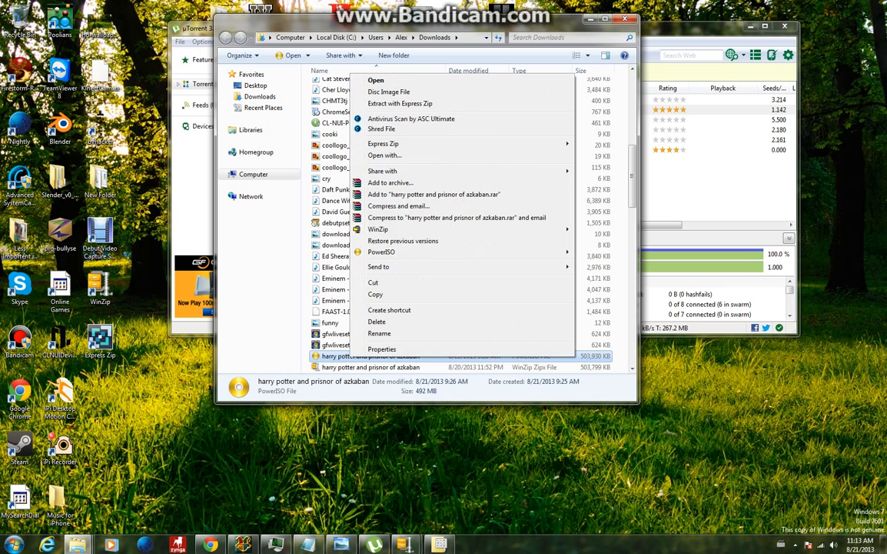
pyautogui.moveTo(381, 252)
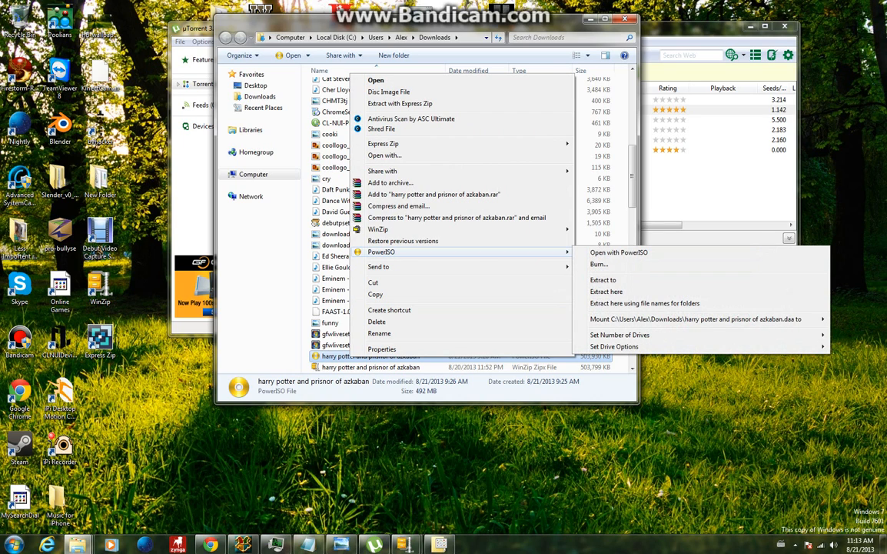
pyautogui.click(692, 318)
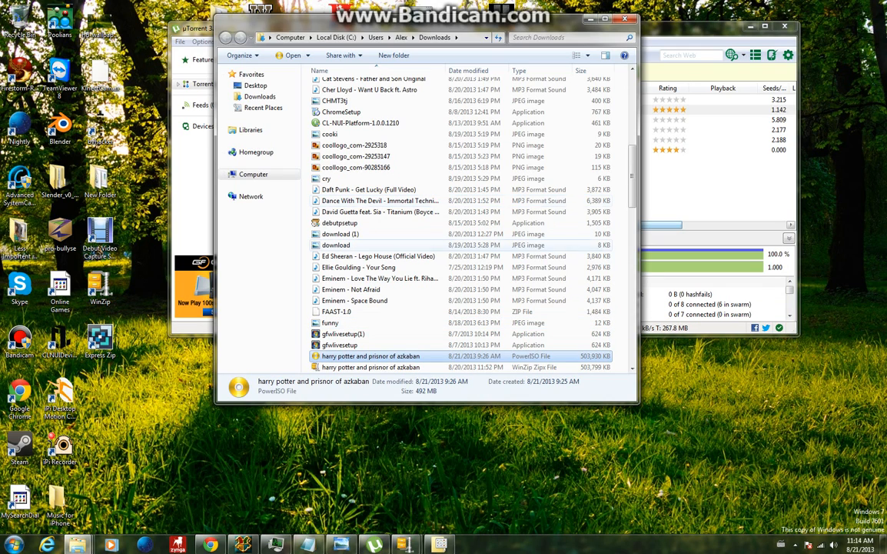
pyautogui.moveTo(372, 355)
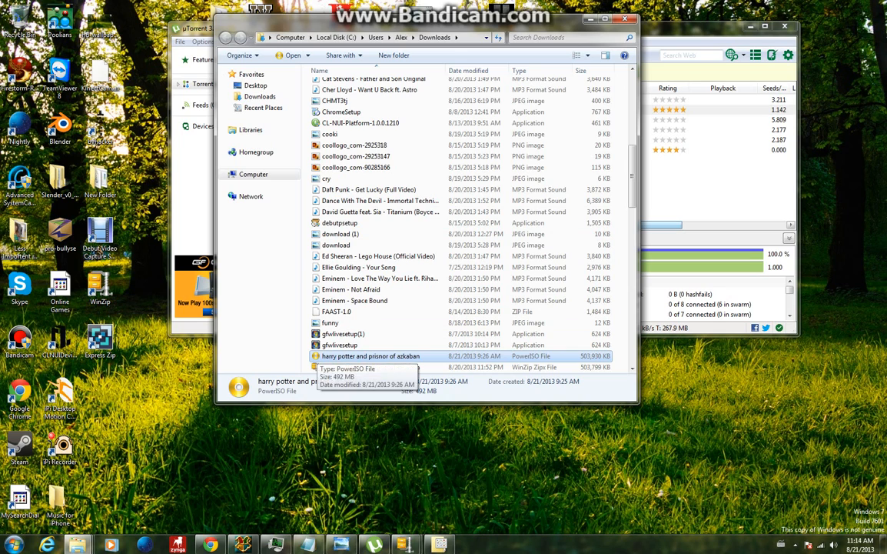
# - Install the game from the mounted image, then expand the system tray overflow
pyautogui.rightClick(370, 356)
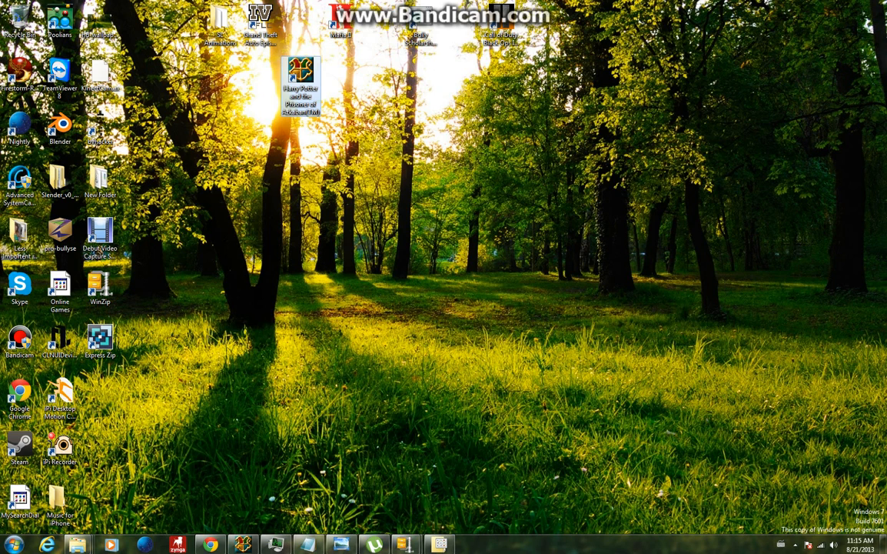
pyautogui.click(795, 545)
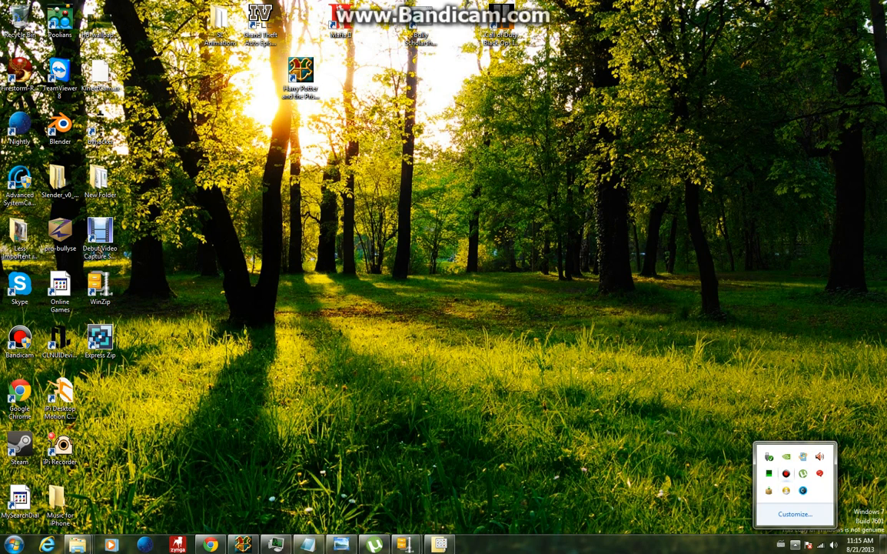